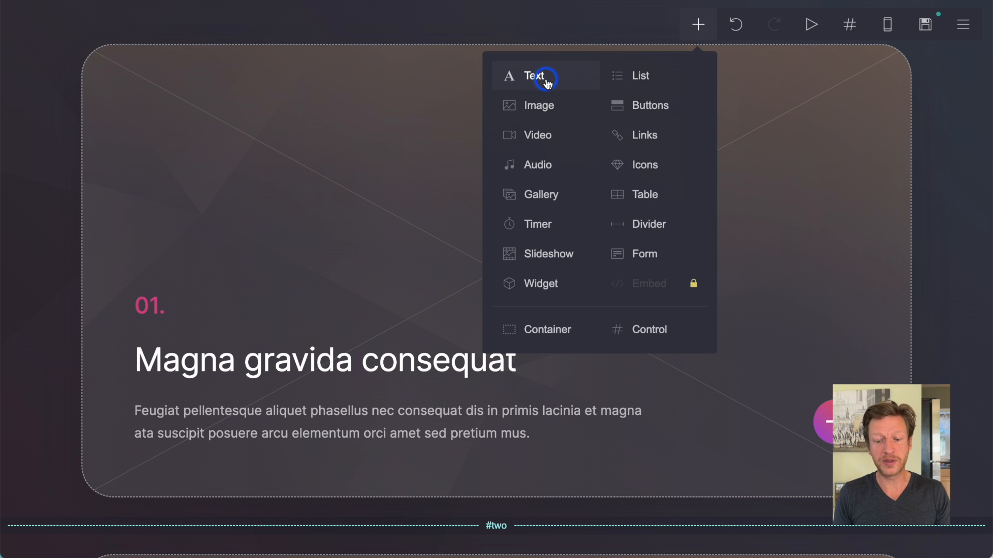
{"action": "mouse_move", "coordinate": [559, 135]}
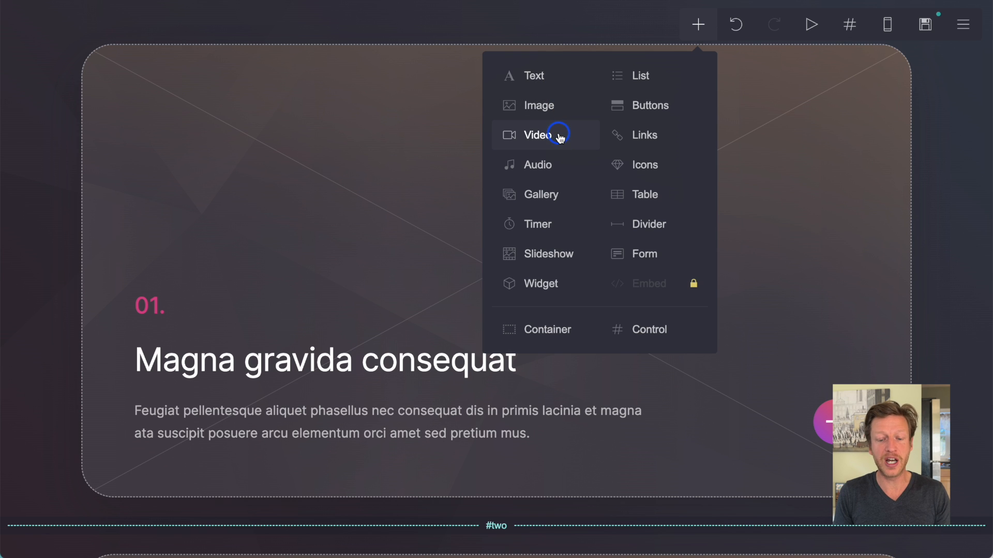
{"action": "mouse_move", "coordinate": [555, 166]}
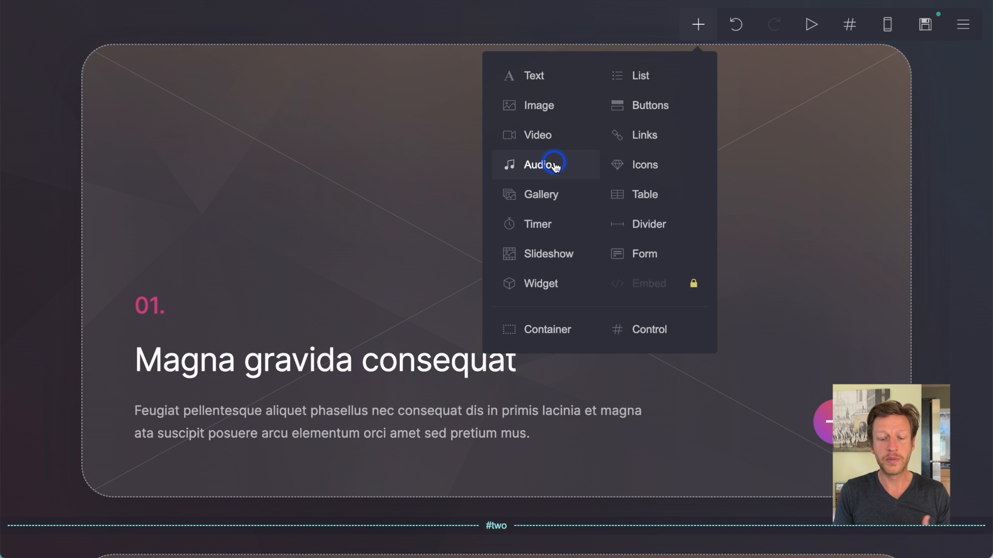
Open the Add Element menu to add a widget to the page
{"action": "left_click", "coordinate": [541, 283]}
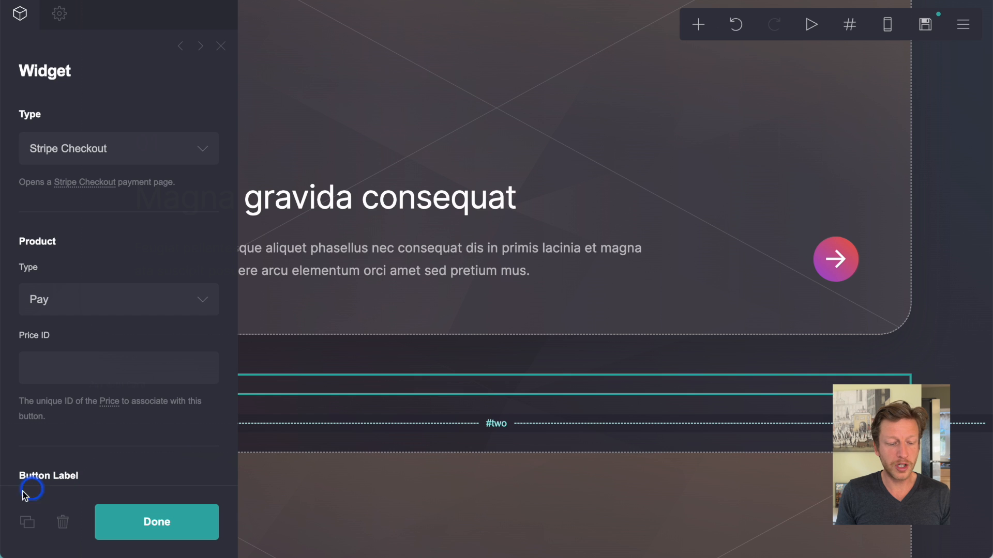
{"action": "mouse_move", "coordinate": [28, 522]}
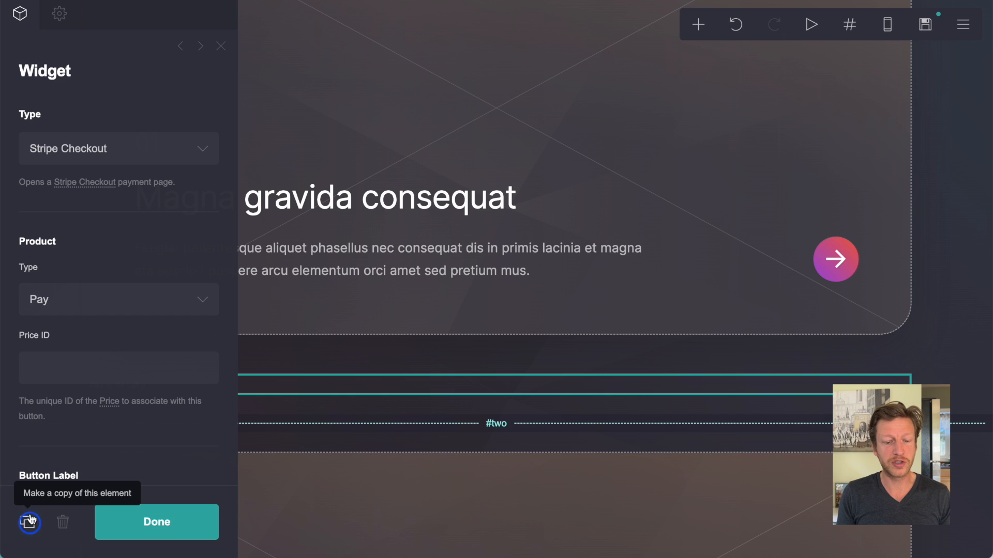
{"action": "mouse_move", "coordinate": [171, 258]}
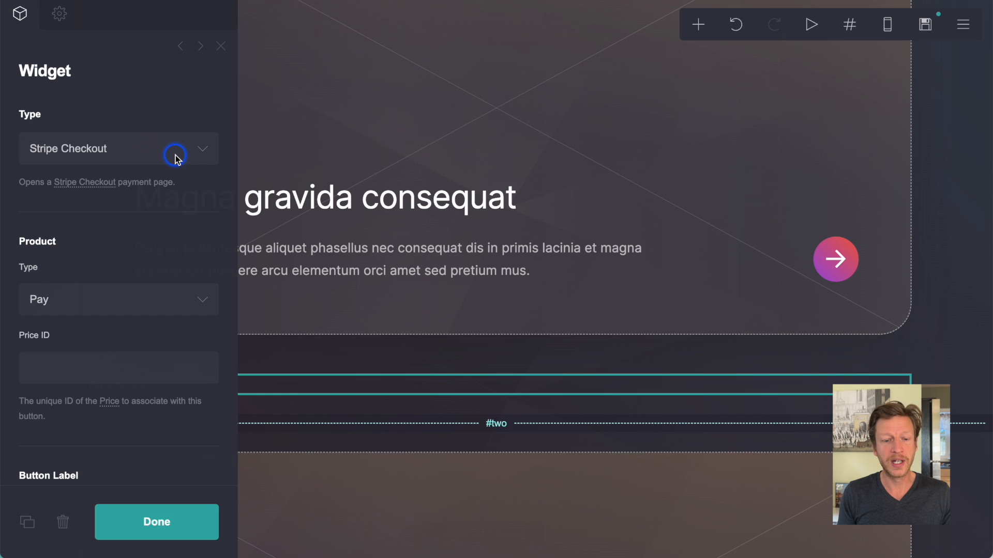
{"action": "mouse_move", "coordinate": [82, 183]}
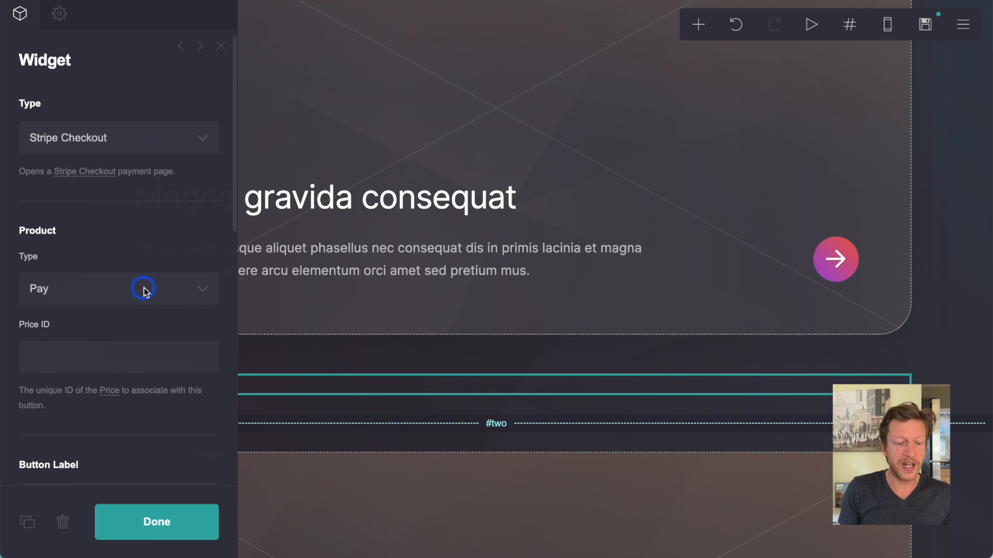
Review the Stripe Checkout product types (Pay, Book, Donate, Subscribe) and keep Pay selected
{"action": "scroll", "scroll_direction": "down", "scroll_amount": 3}
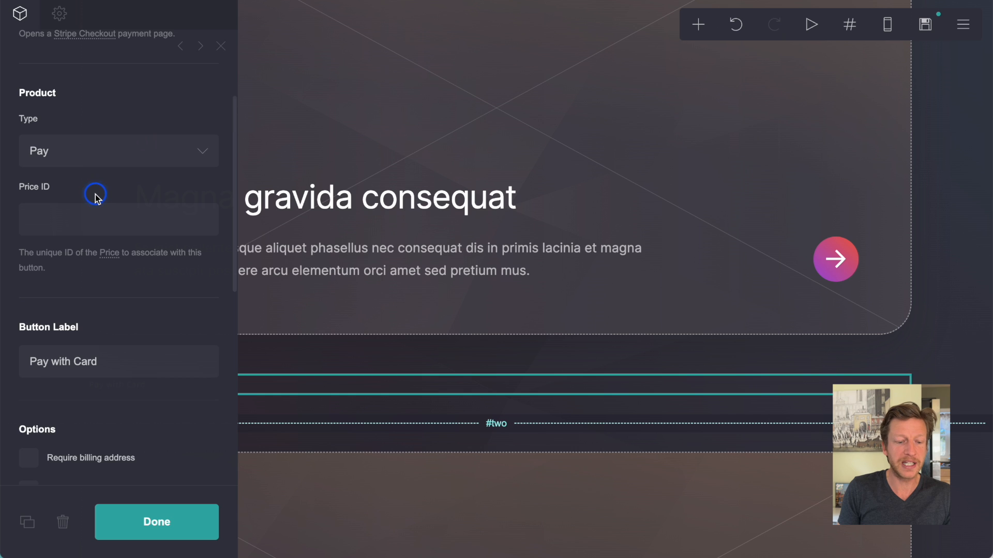
{"action": "scroll", "scroll_direction": "down", "scroll_amount": 3}
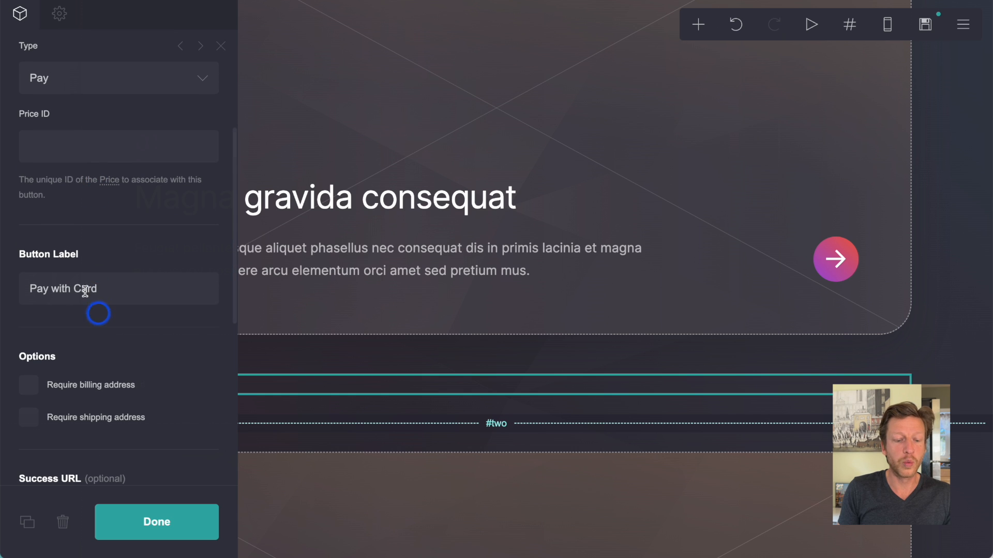
{"action": "left_click", "coordinate": [118, 78]}
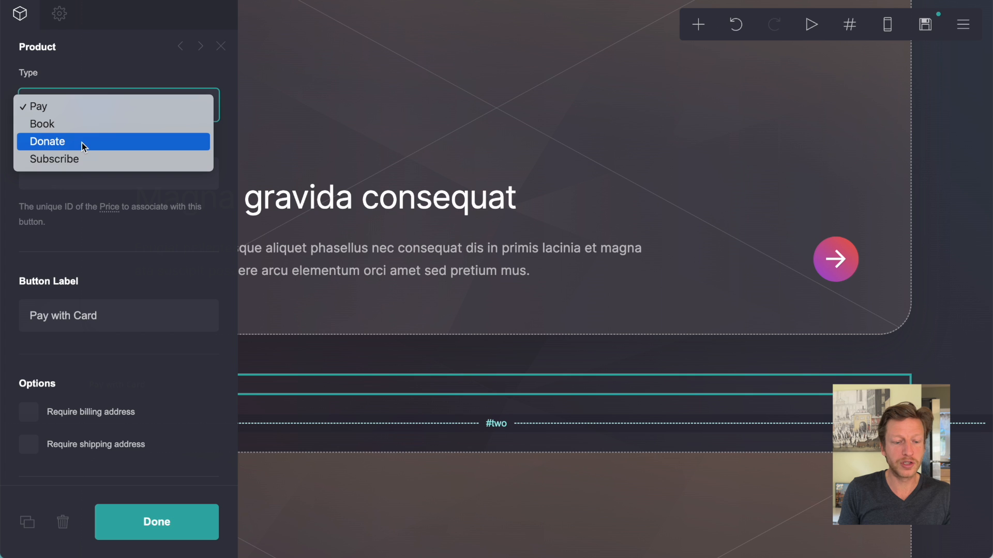
{"action": "left_click", "coordinate": [39, 105]}
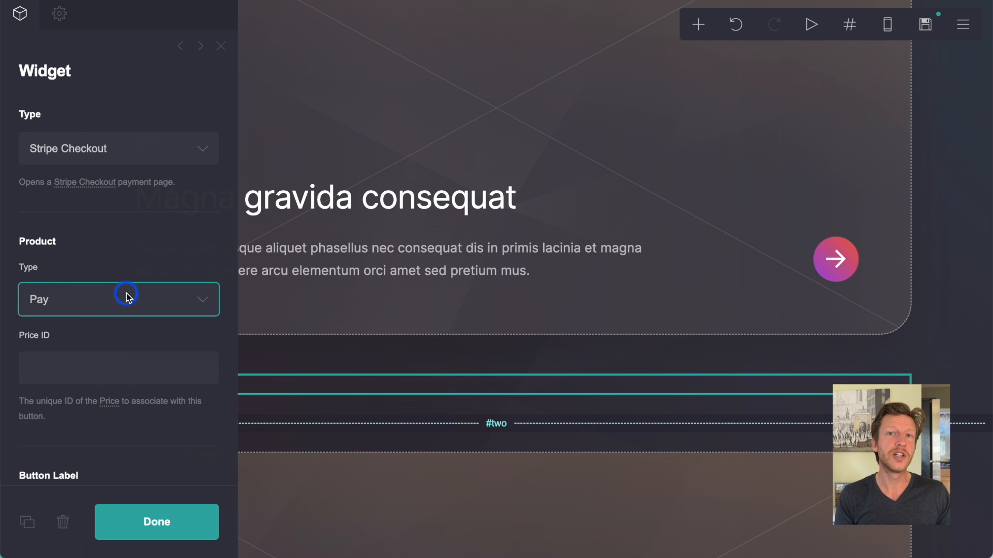
{"action": "mouse_move", "coordinate": [181, 201]}
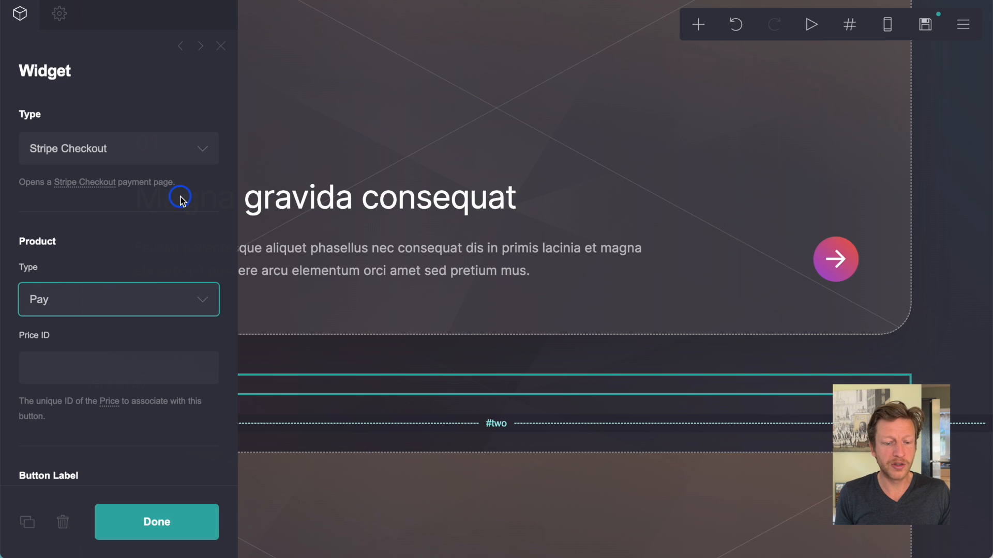
Try Facebook Like as the widget type, then browse the type list again toward PayPal
{"action": "left_click", "coordinate": [119, 149]}
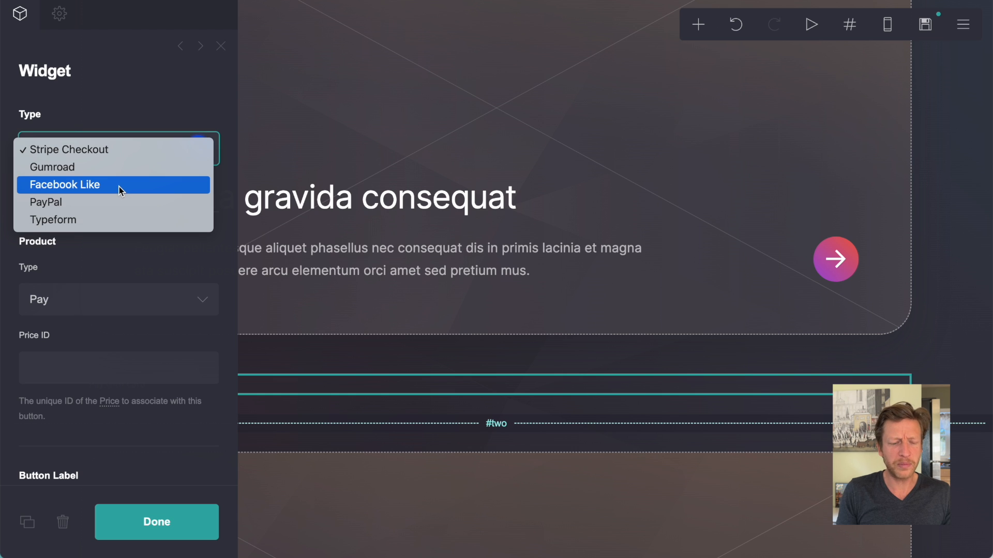
{"action": "left_click", "coordinate": [65, 184]}
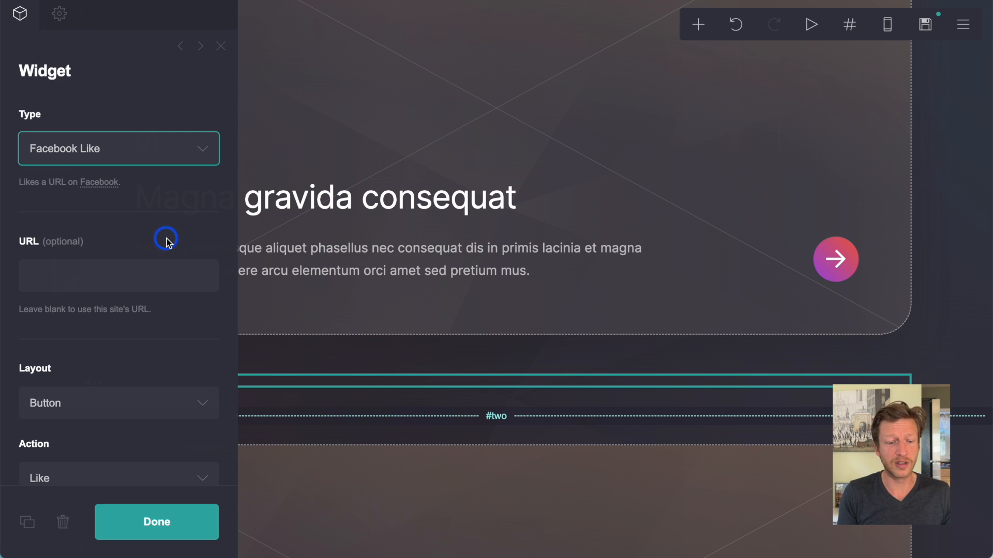
{"action": "left_click", "coordinate": [118, 149]}
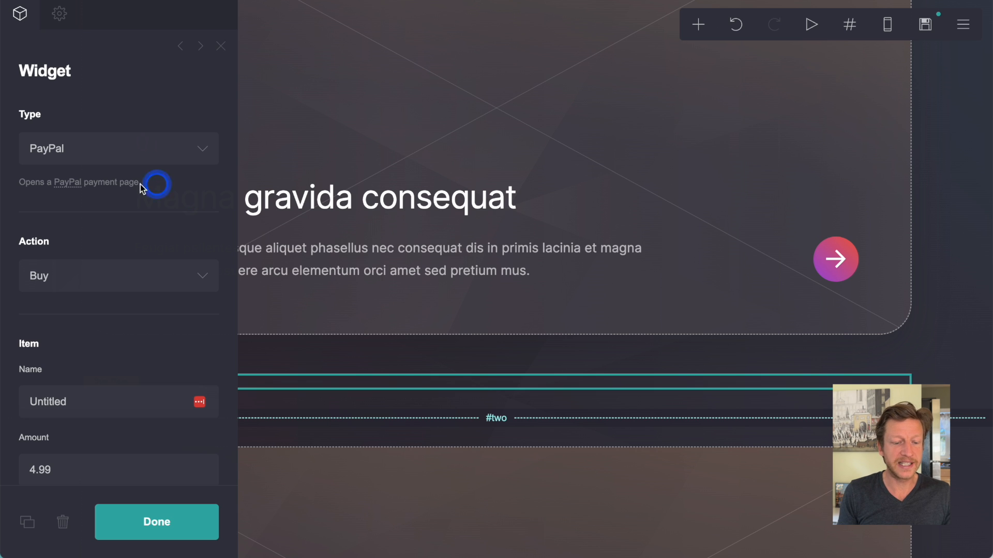
{"action": "scroll", "scroll_direction": "down", "scroll_amount": 3}
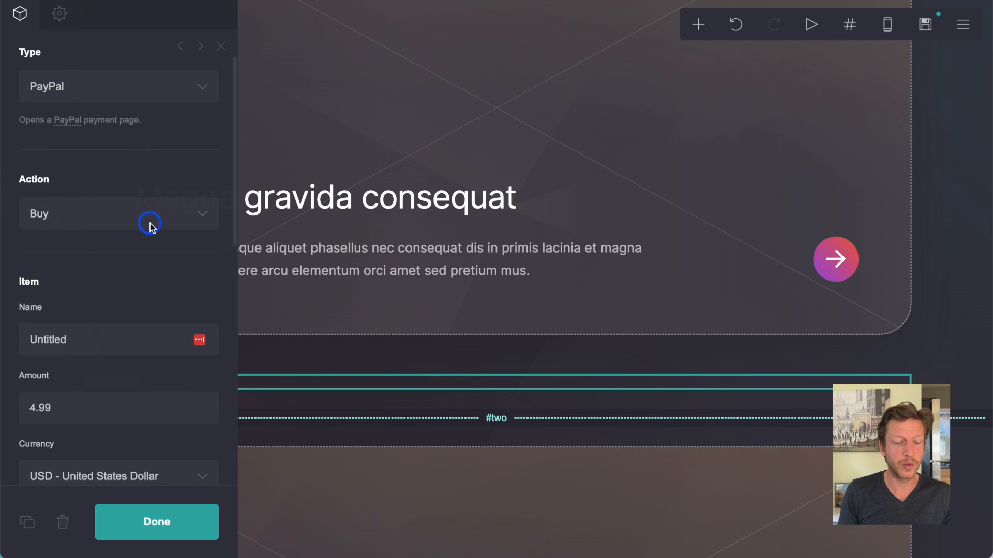
{"action": "scroll", "scroll_direction": "down", "scroll_amount": 3}
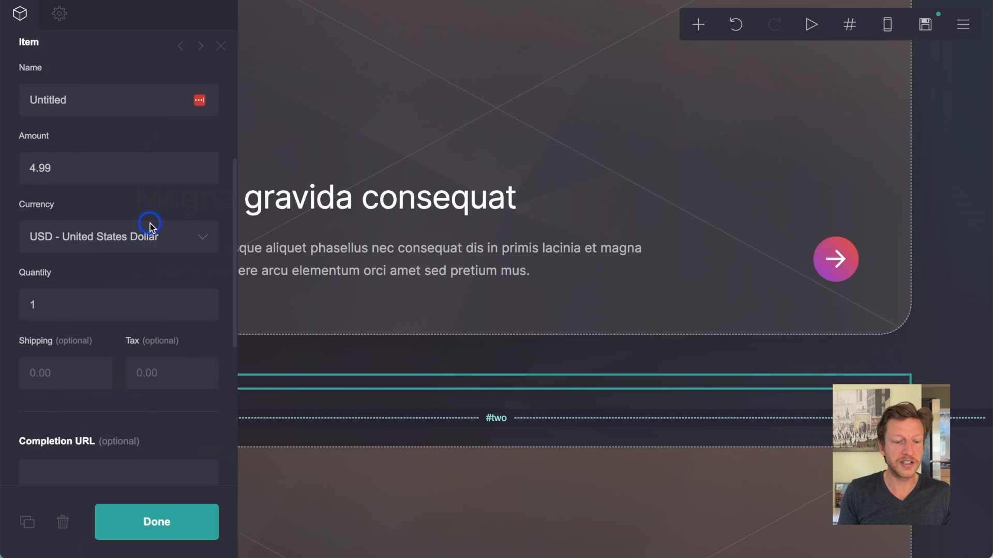
{"action": "scroll", "scroll_direction": "down", "scroll_amount": 3}
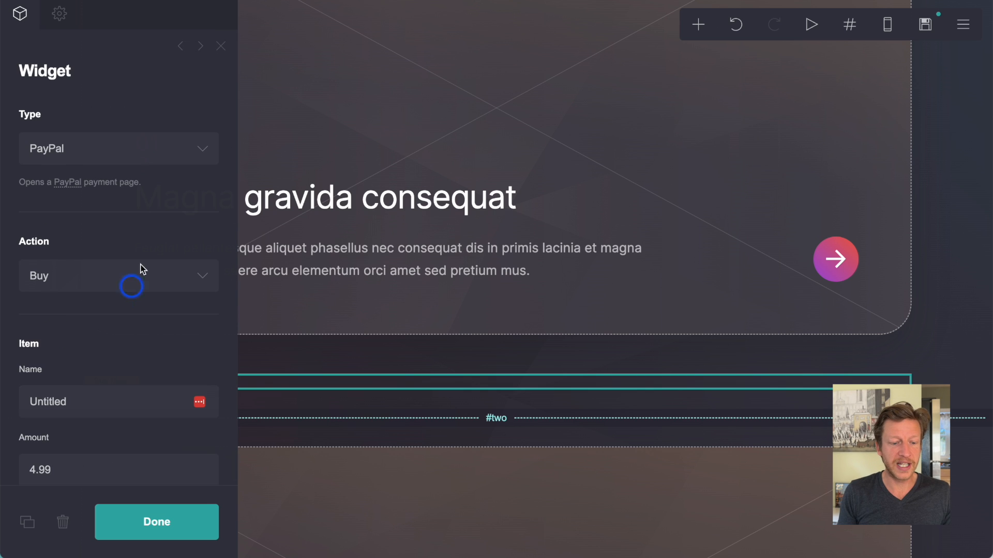
{"action": "left_click", "coordinate": [118, 148]}
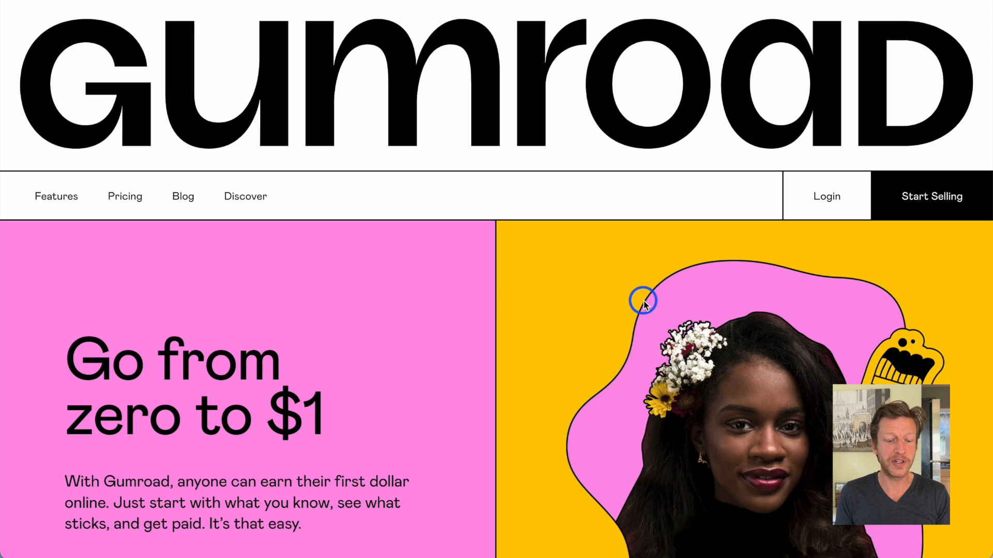
Scroll the Gumroad homepage past the illustrations to the Sell anything section
{"action": "scroll", "scroll_direction": "down", "scroll_amount": 3}
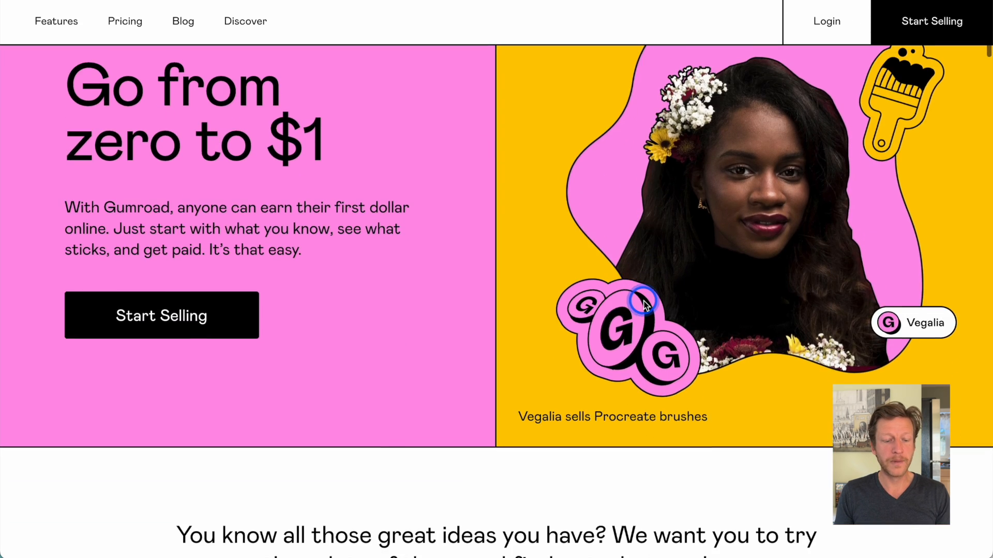
{"action": "scroll", "scroll_direction": "down", "scroll_amount": 3}
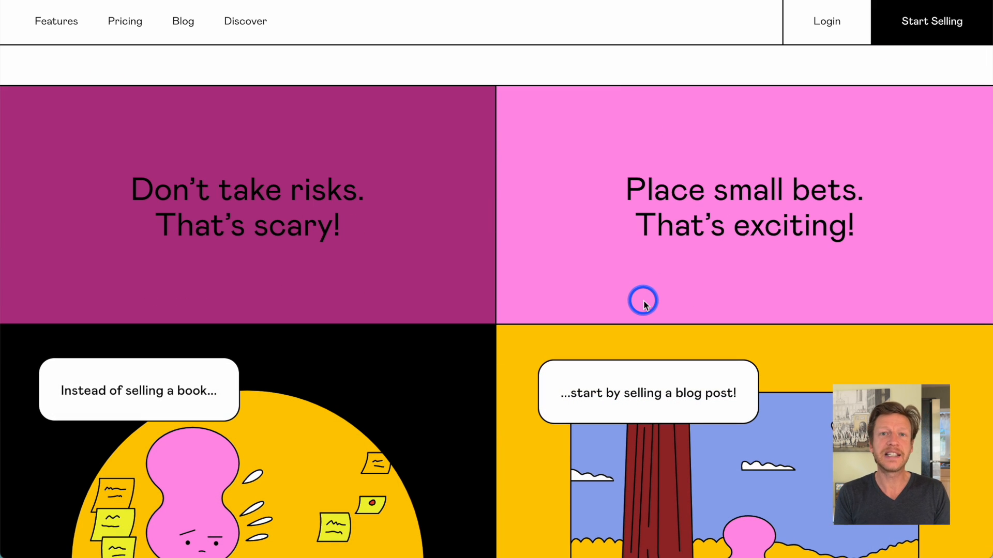
{"action": "scroll", "scroll_direction": "down", "scroll_amount": 3}
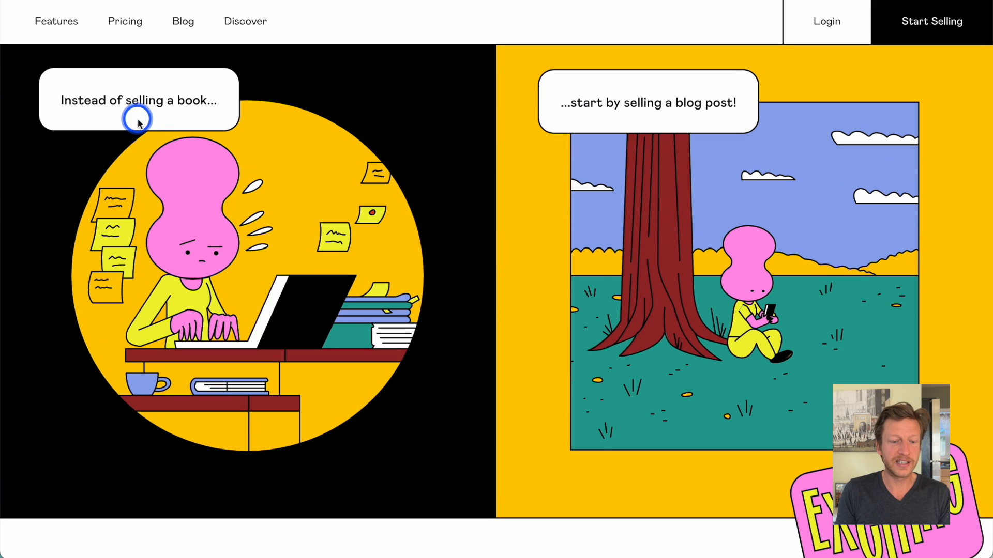
{"action": "scroll", "scroll_direction": "down", "scroll_amount": 3}
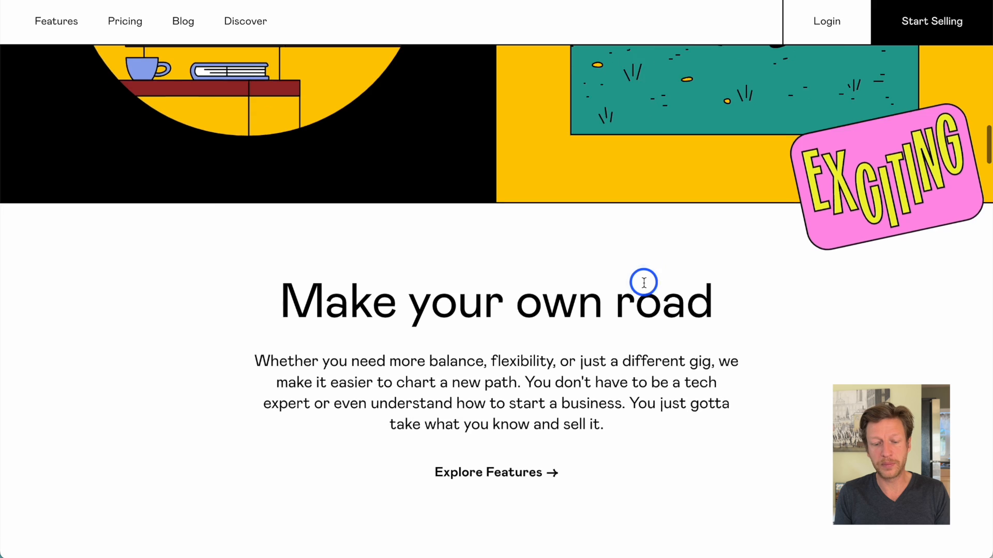
{"action": "scroll", "scroll_direction": "down", "scroll_amount": 3}
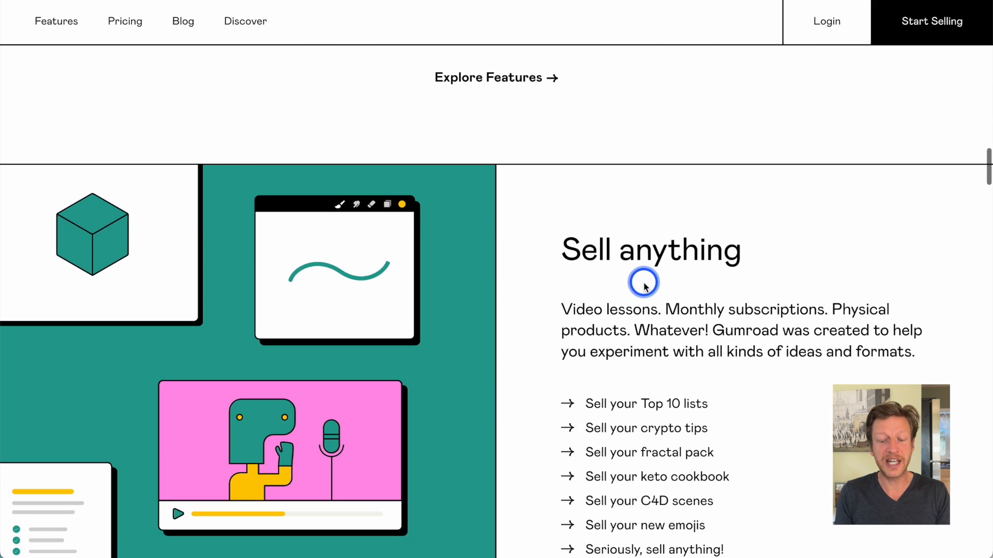
{"action": "scroll", "scroll_direction": "down", "scroll_amount": 3}
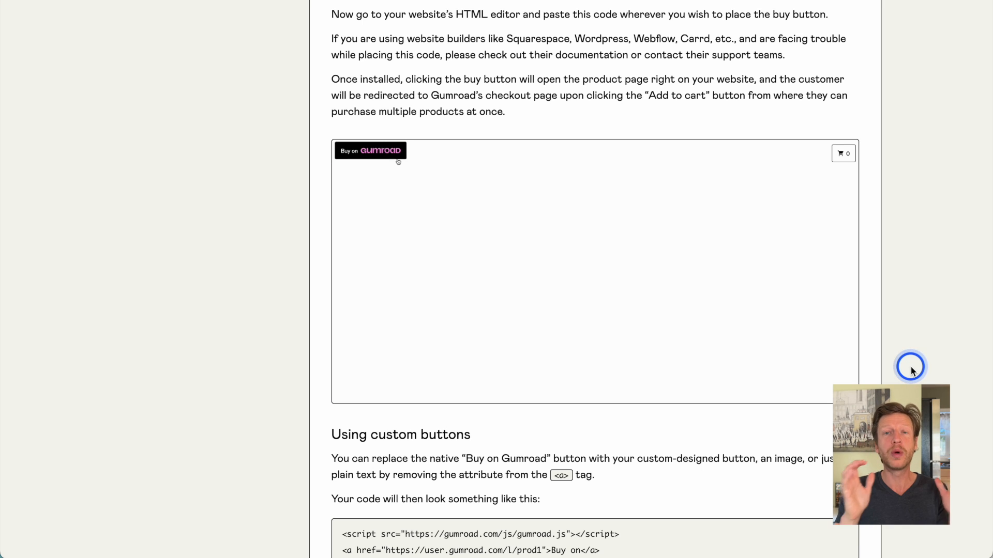
Open Gumroad's help article on embedding a Buy on Gumroad button
{"action": "left_click", "coordinate": [369, 150]}
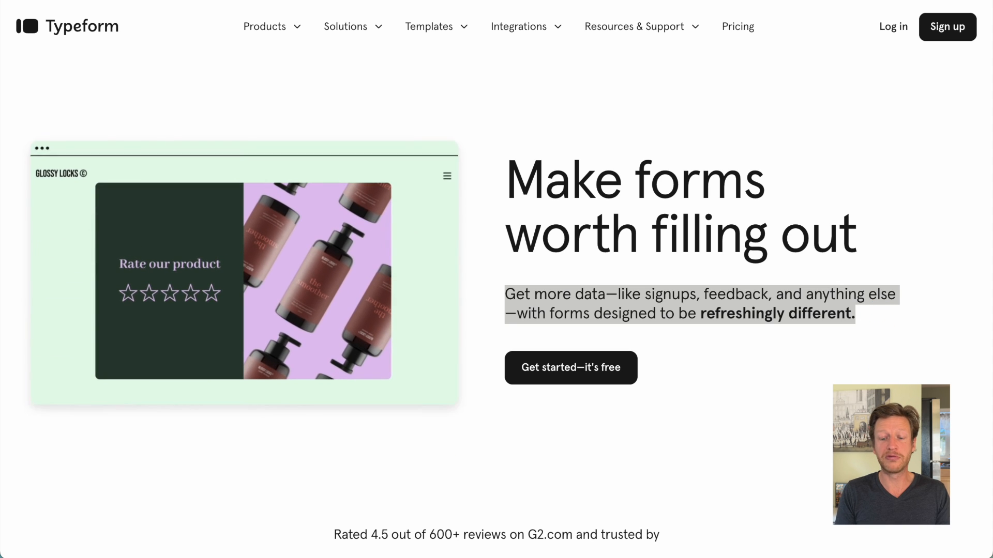
Scroll the Typeform homepage to template categories such as Marketing, Product and HR
{"action": "left_click", "coordinate": [194, 294]}
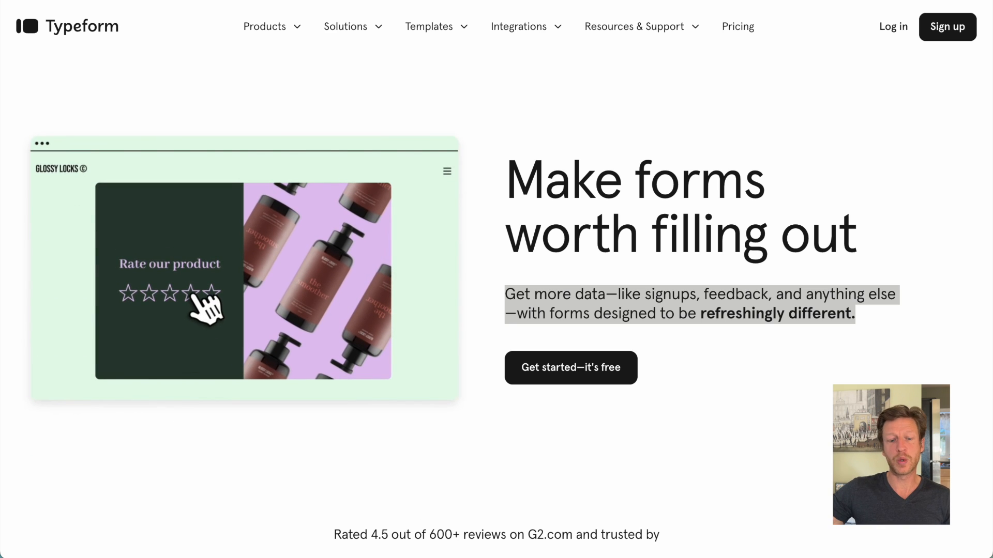
{"action": "left_click", "coordinate": [193, 293]}
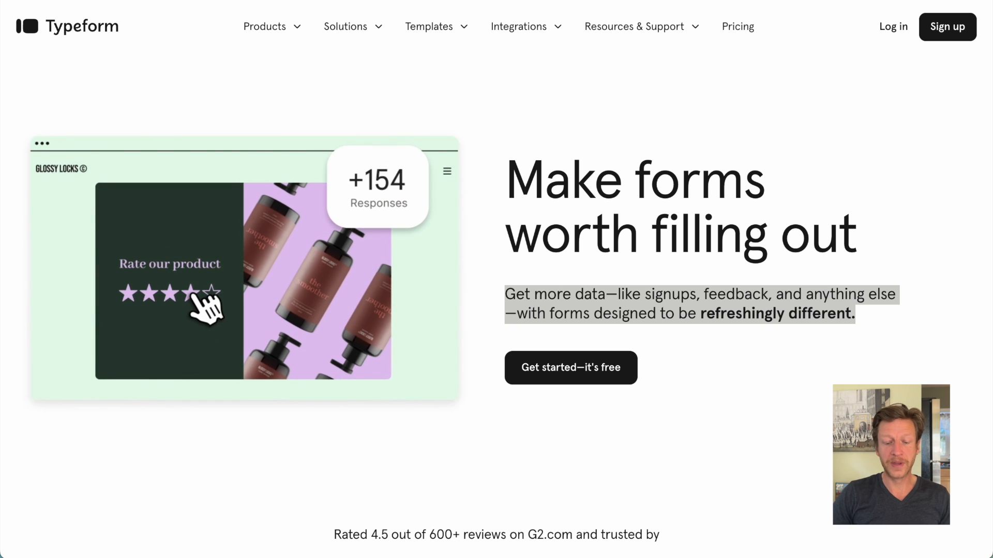
{"action": "scroll", "scroll_direction": "down", "scroll_amount": 3}
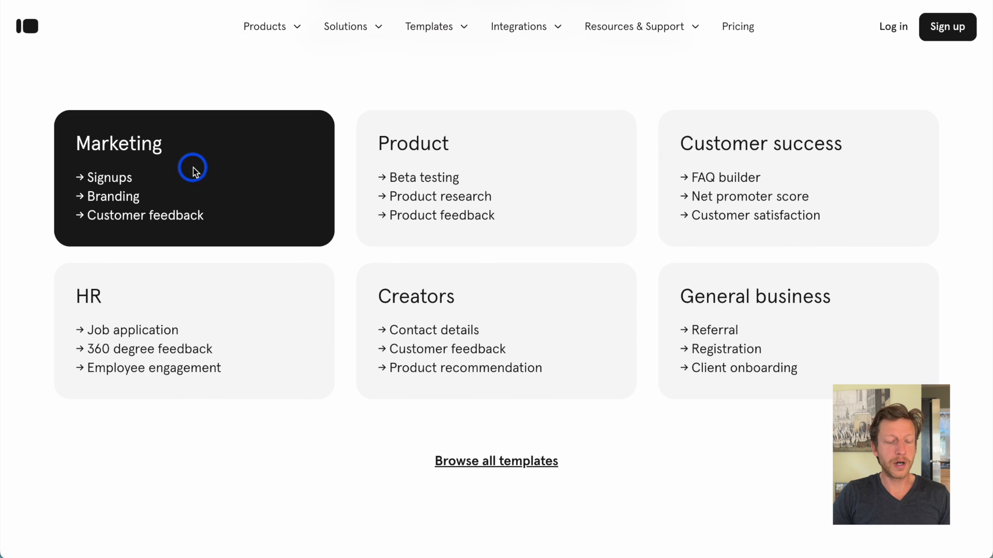
{"action": "mouse_move", "coordinate": [152, 182]}
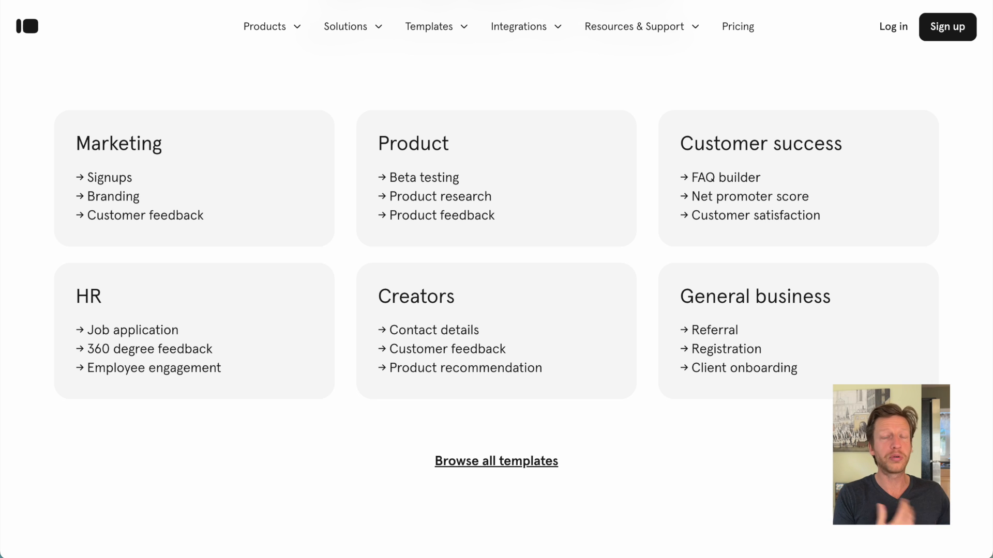
{"action": "left_click", "coordinate": [495, 461]}
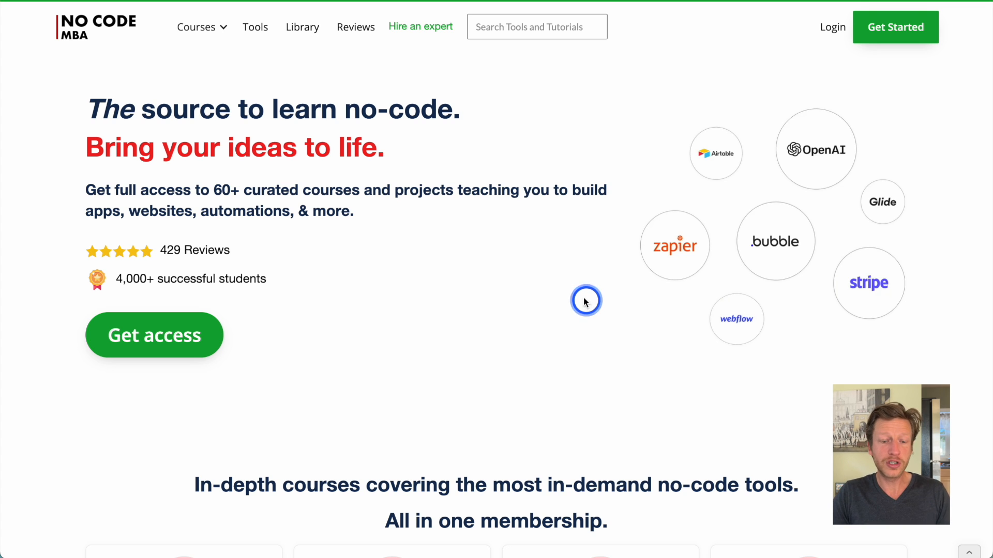
{"action": "mouse_move", "coordinate": [302, 26]}
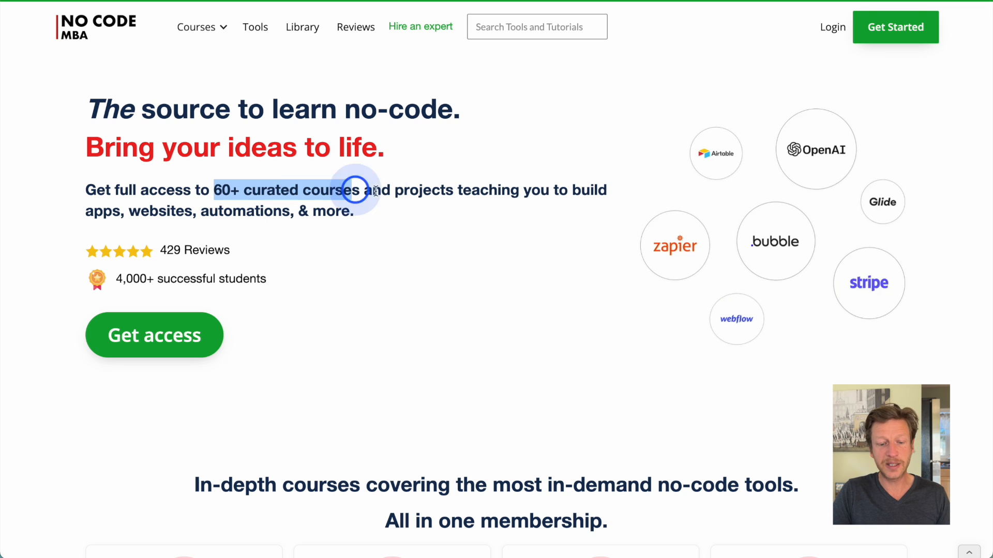
Select the text '60+ curated courses and projects teaching' on the No Code MBA homepage
{"action": "left_click_drag", "start_coordinate": [357, 189], "coordinate": [522, 197]}
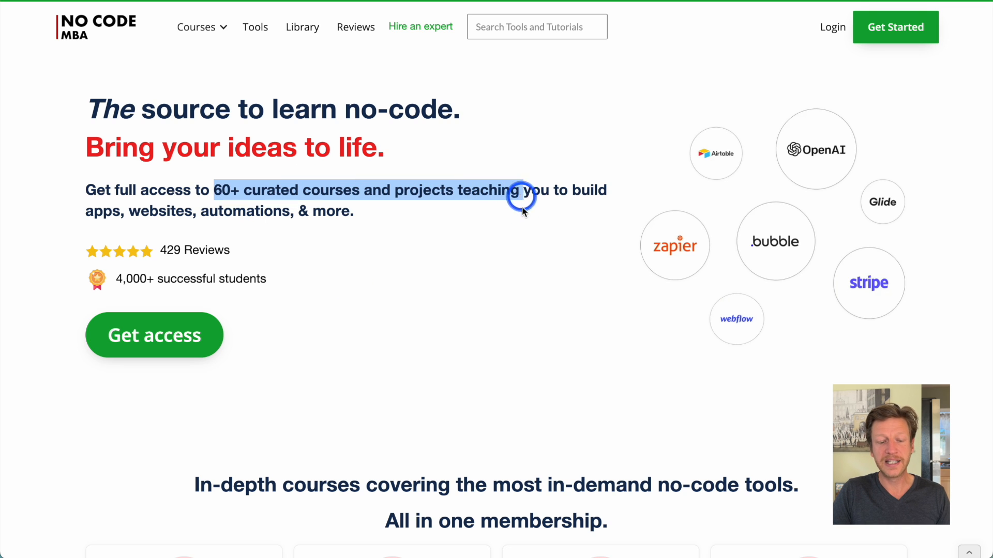